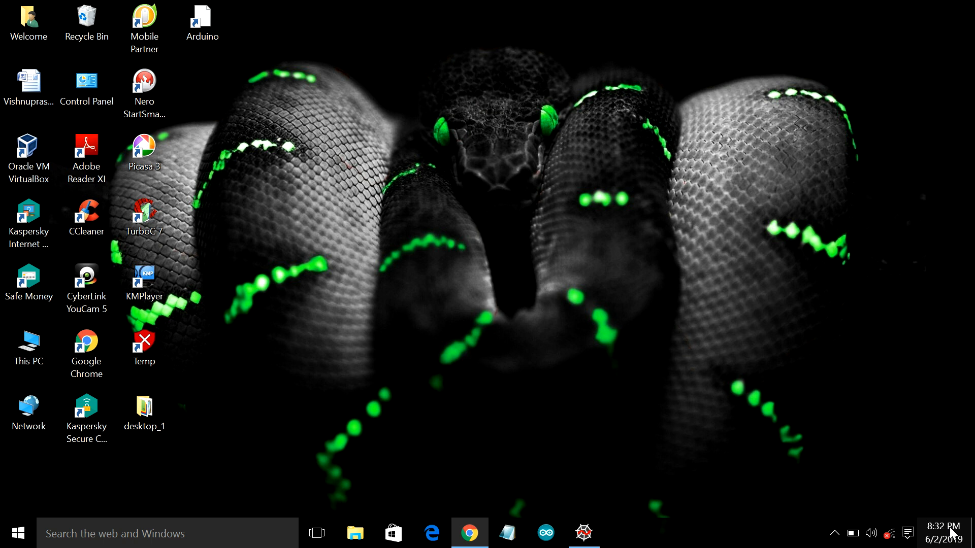
mouse_move(469, 533)
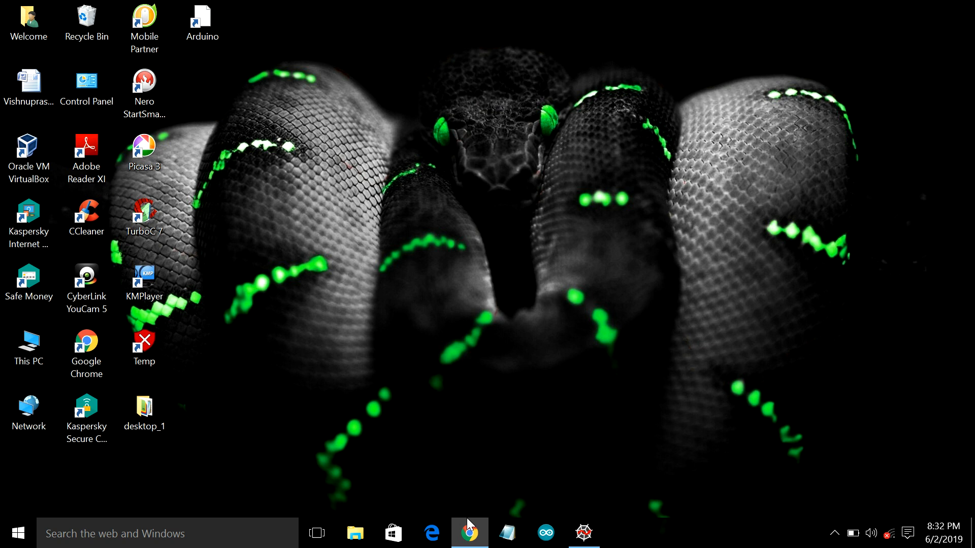
Highlight the C-style loop in the browser article, then walk through temp.py's input, range(1,a+1) and print lines
left_click(468, 532)
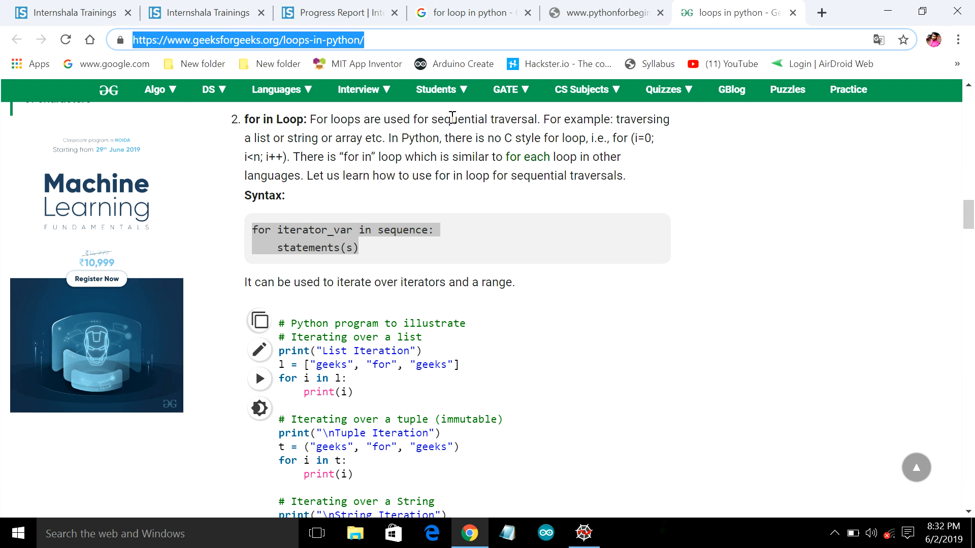
mouse_move(509, 122)
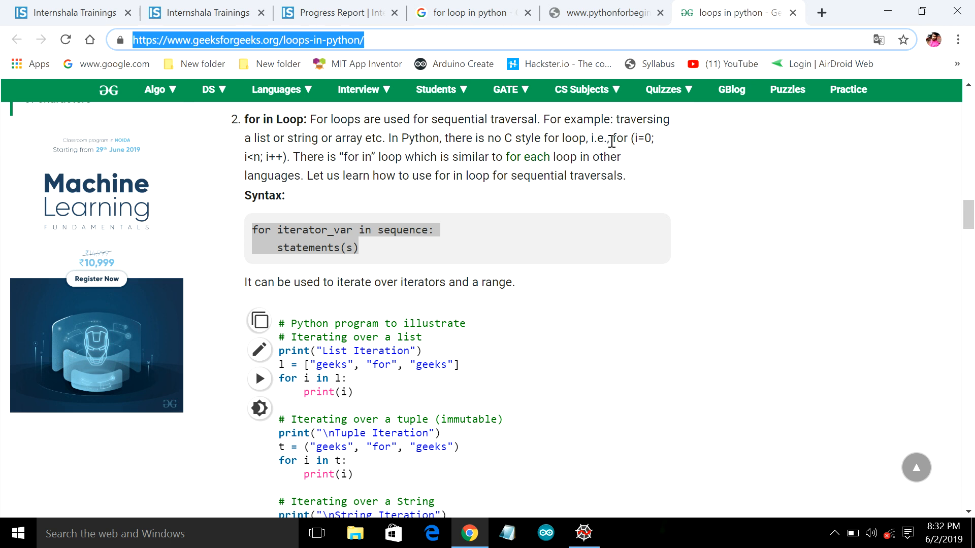
left_click_drag(594, 137, 280, 153)
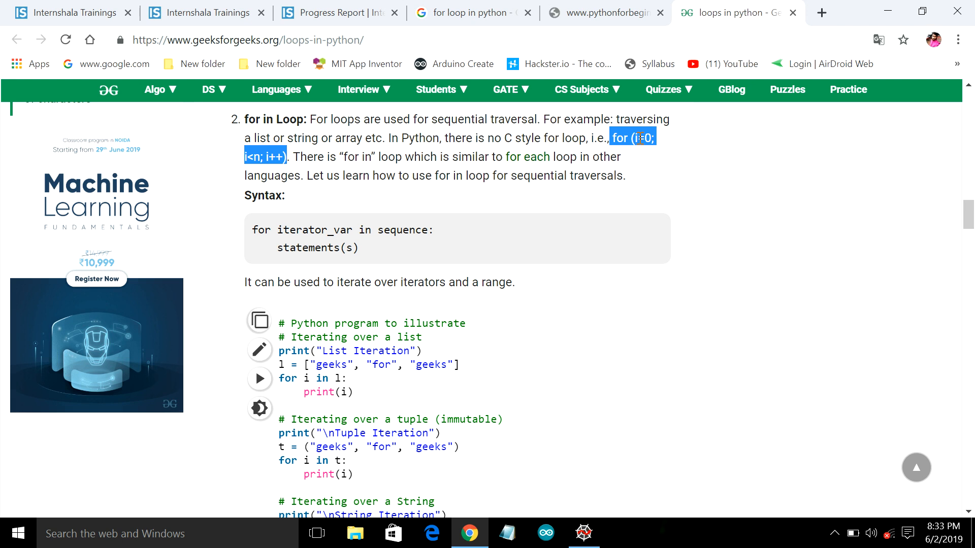
mouse_move(253, 227)
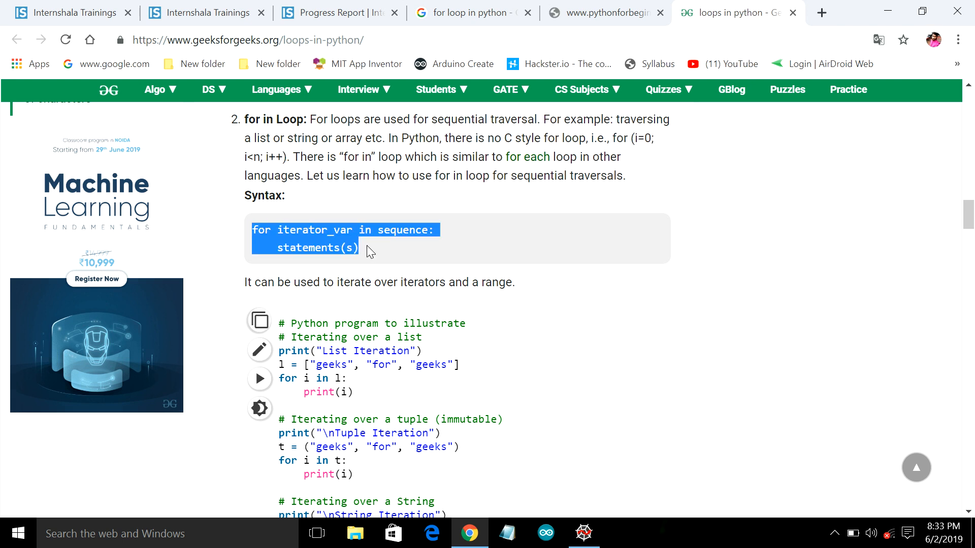
mouse_move(302, 243)
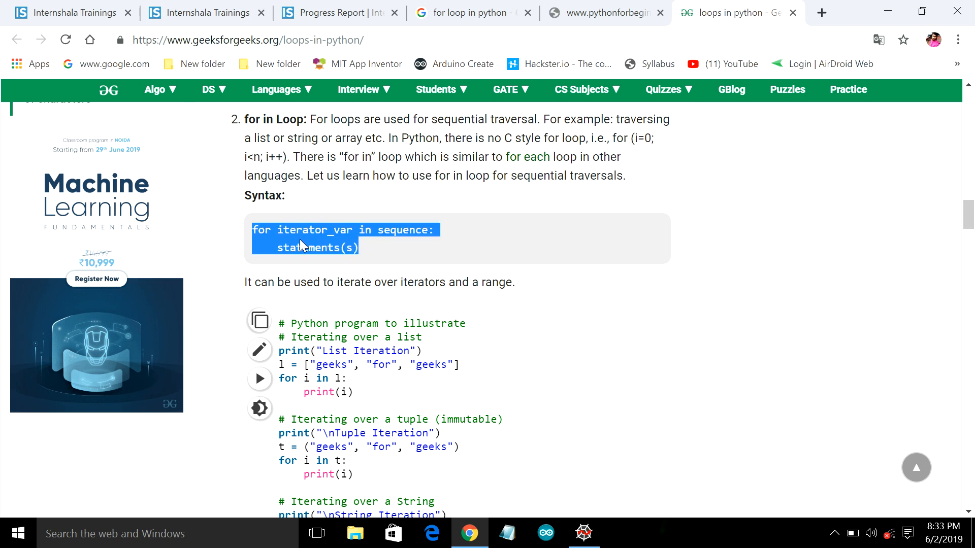
mouse_move(382, 226)
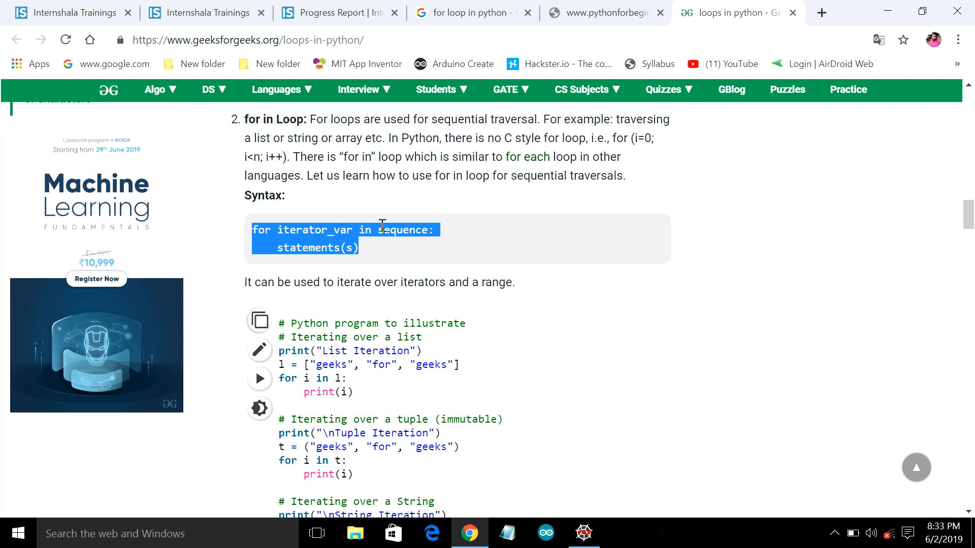
mouse_move(882, 6)
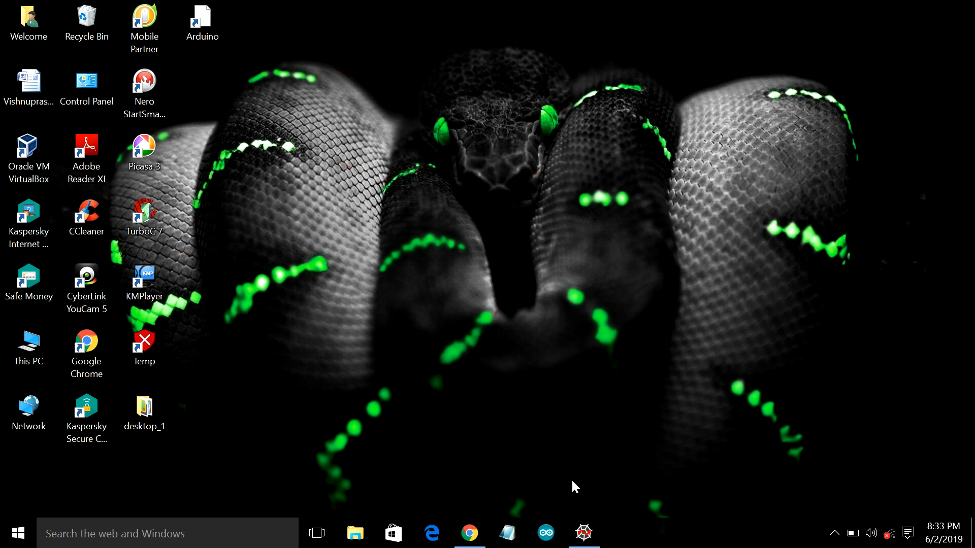
mouse_move(582, 533)
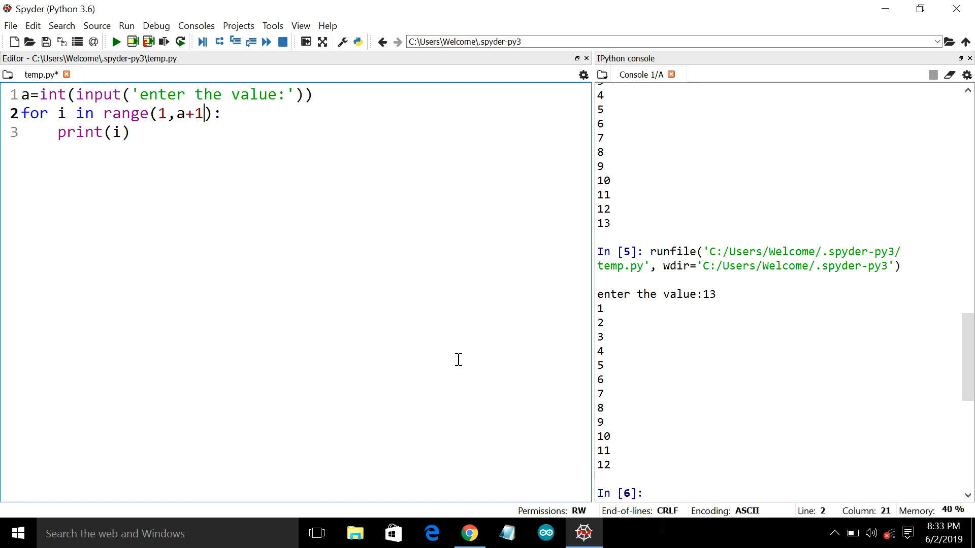
mouse_move(194, 145)
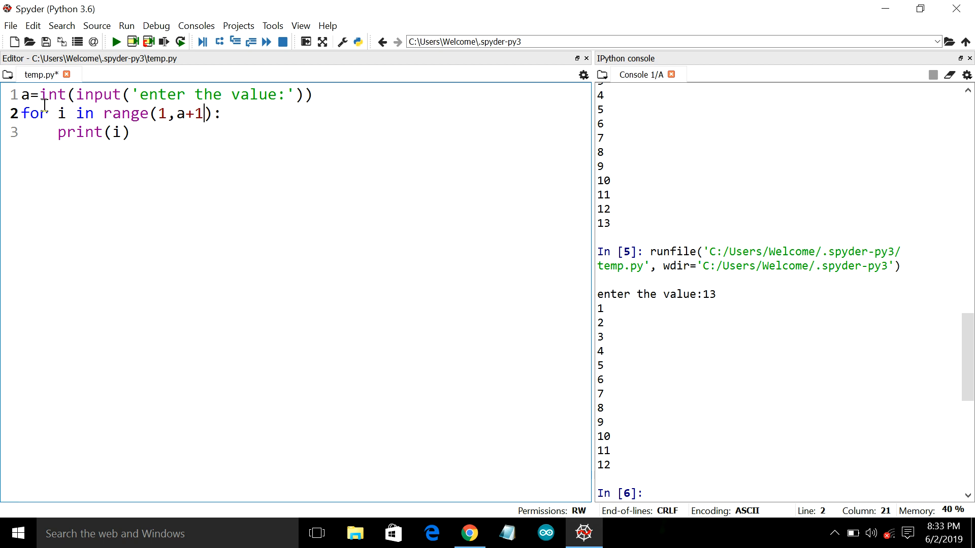
left_click(22, 94)
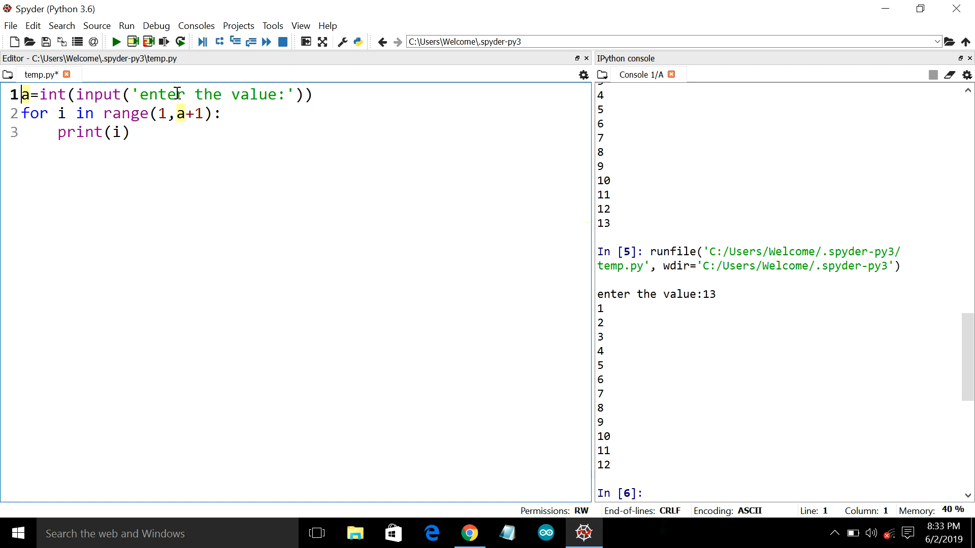
mouse_move(228, 83)
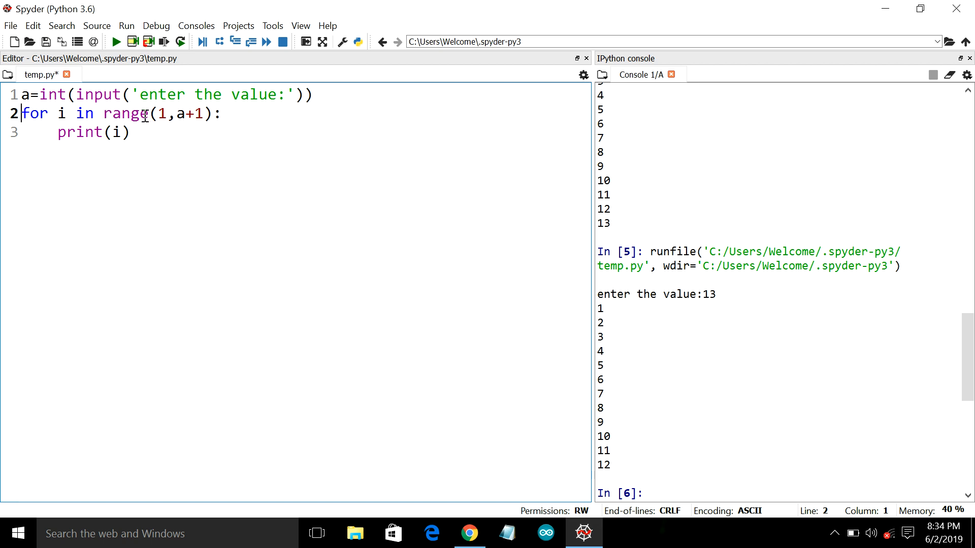
mouse_move(153, 115)
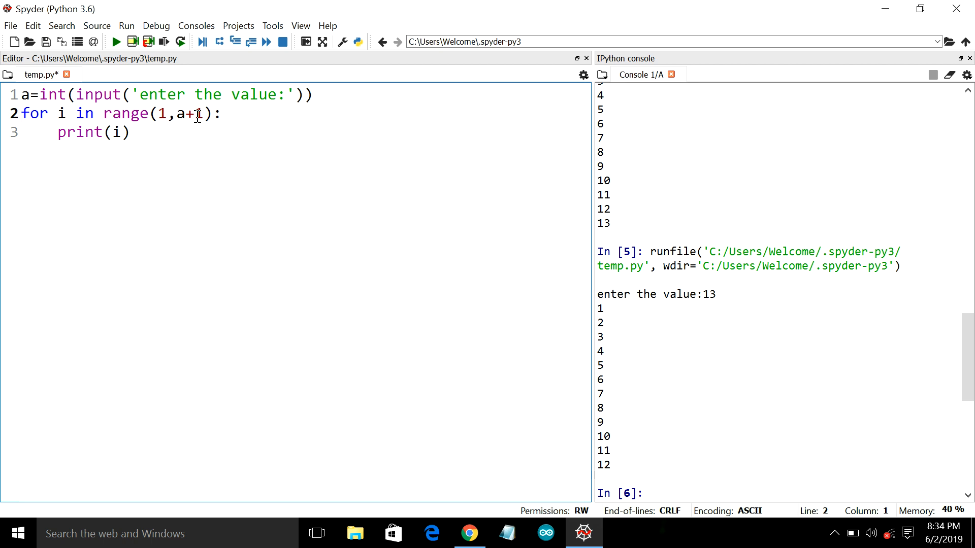
left_click(22, 113)
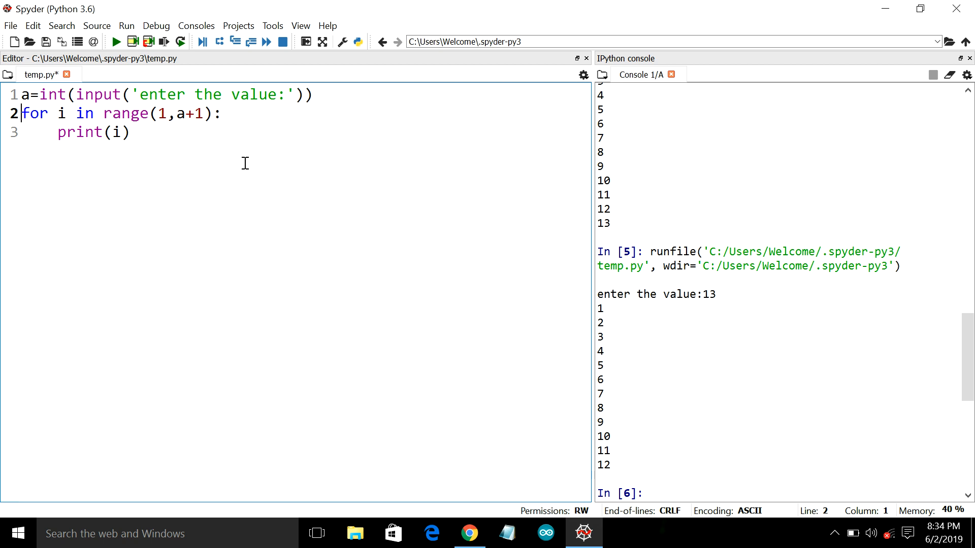
left_click(20, 132)
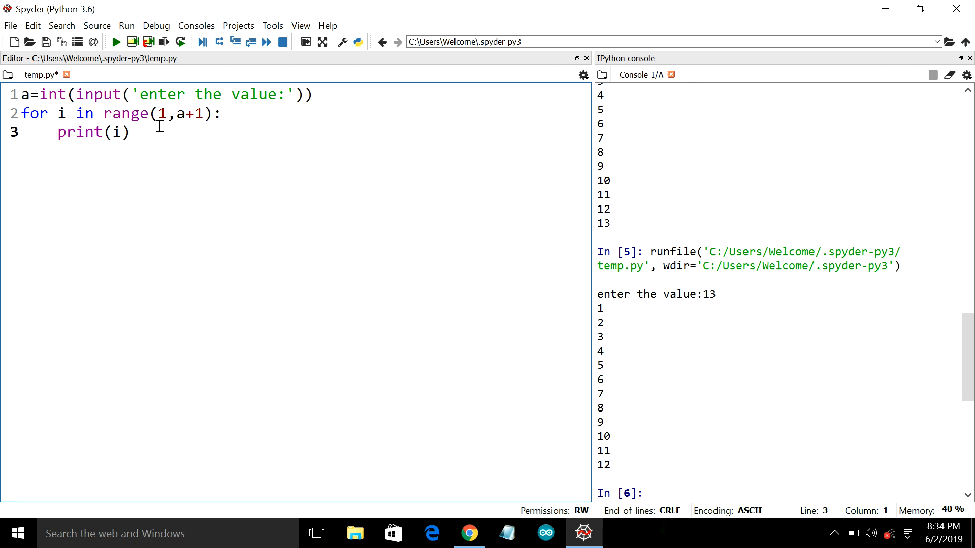
Run temp.py, then restart the IPython kernel from the console options menu
left_click(115, 42)
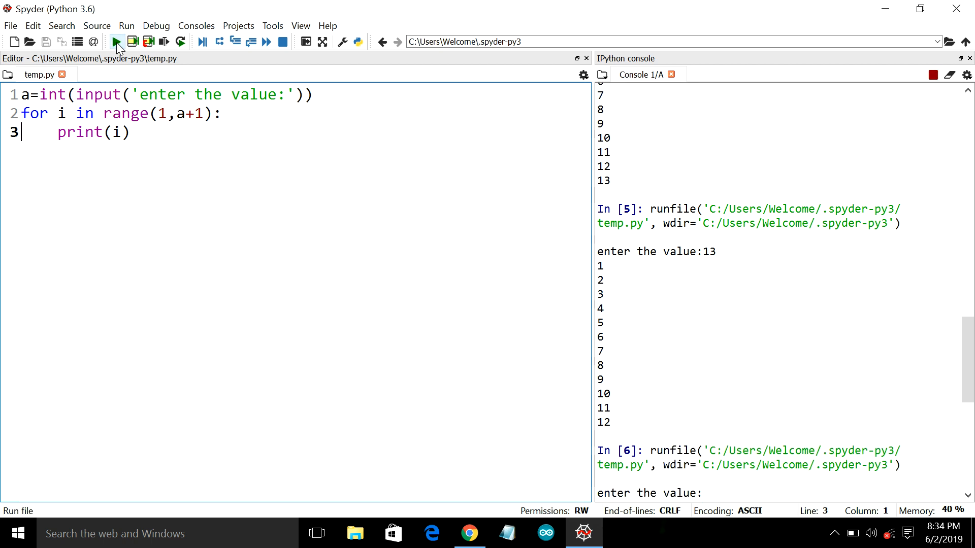
mouse_move(673, 162)
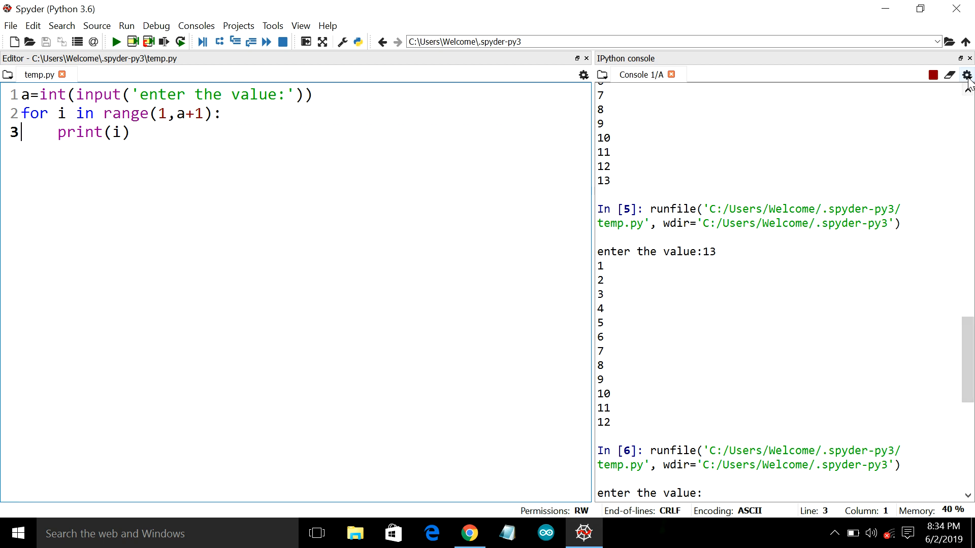
left_click(967, 74)
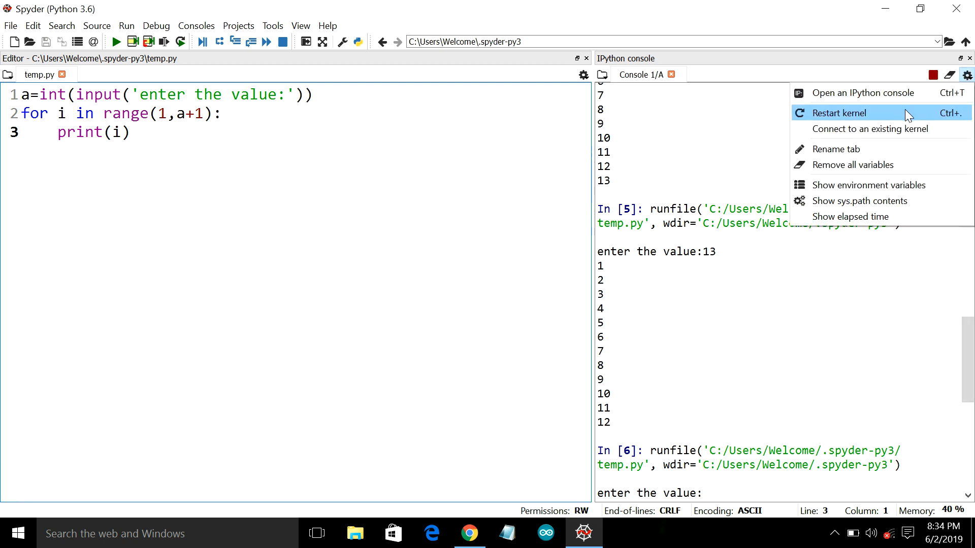
left_click(842, 113)
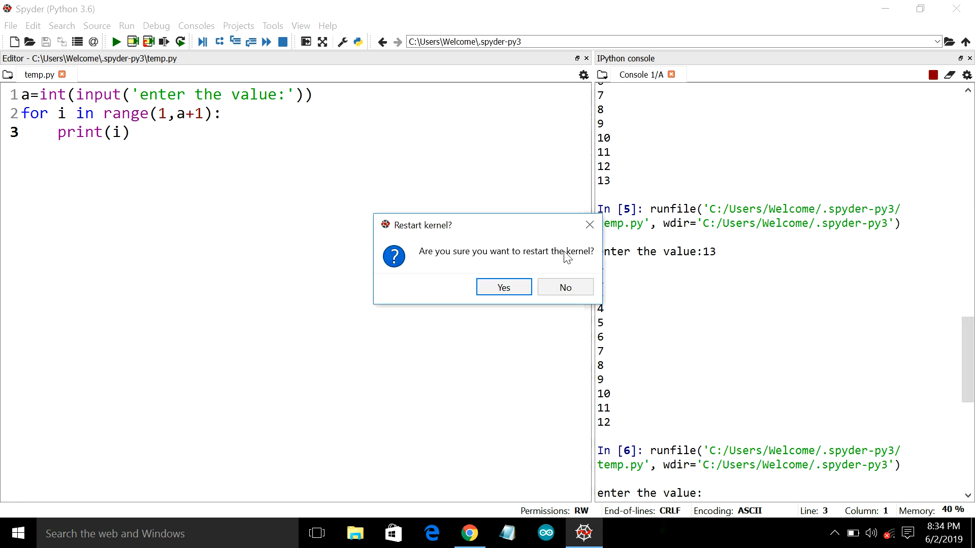
left_click(564, 287)
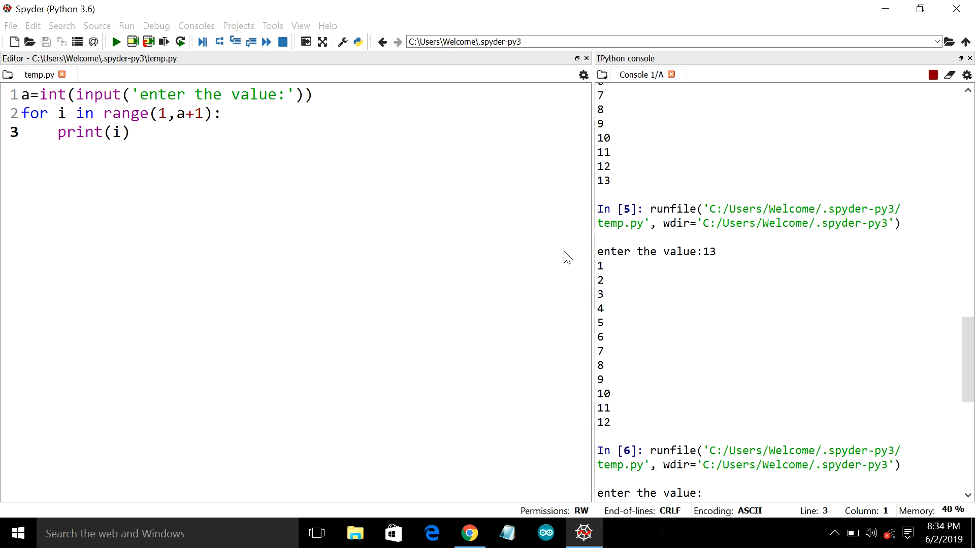
mouse_move(642, 257)
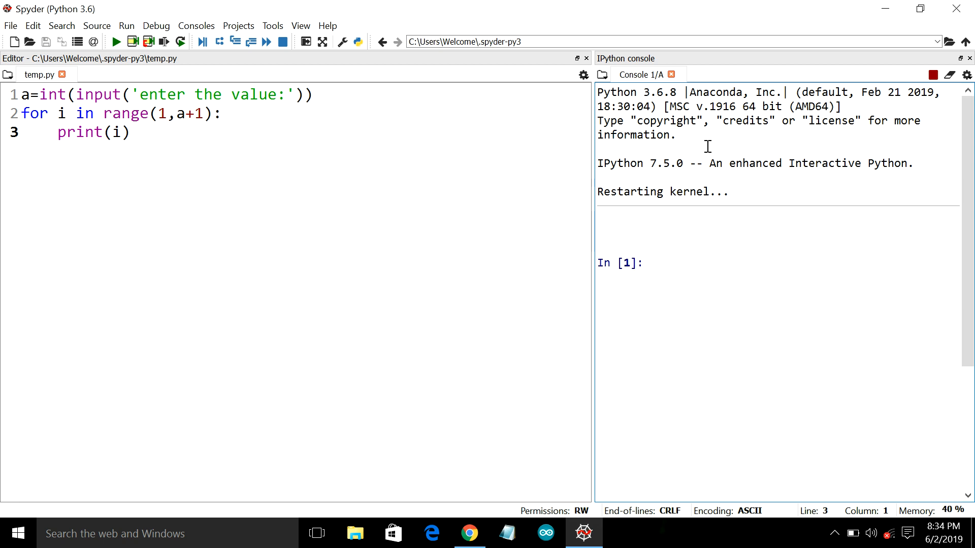
mouse_move(115, 42)
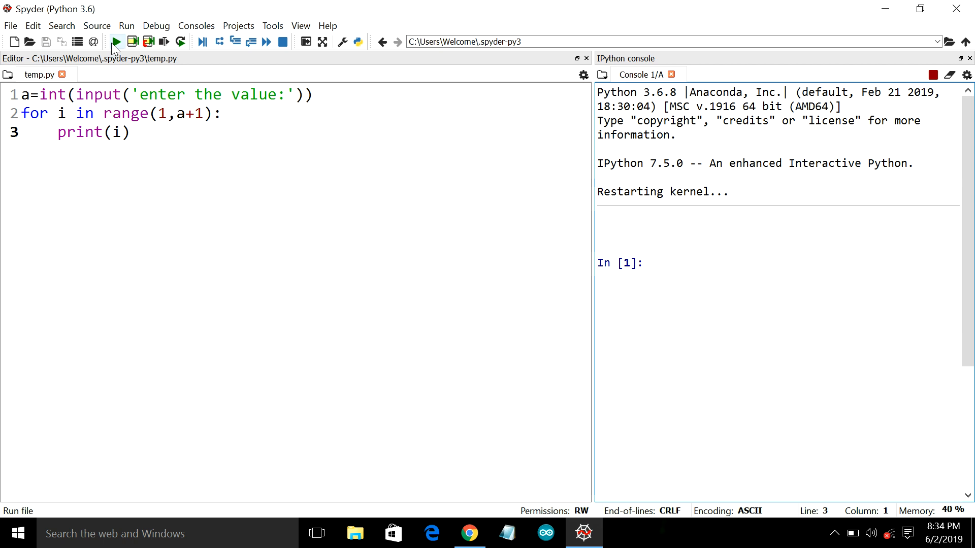
Rerun temp.py in the fresh console and enter 6, printing 1 through 6
left_click(115, 41)
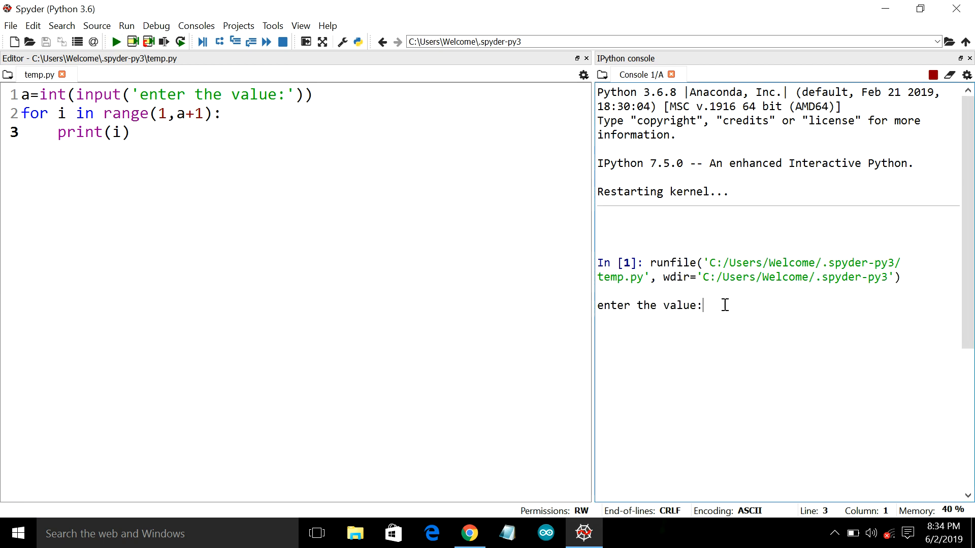
type("6")
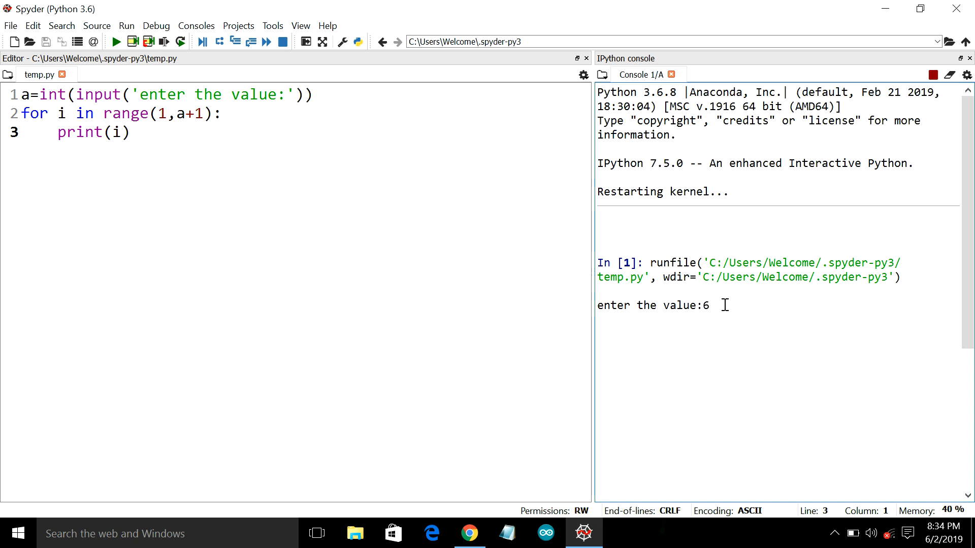
key("Return")
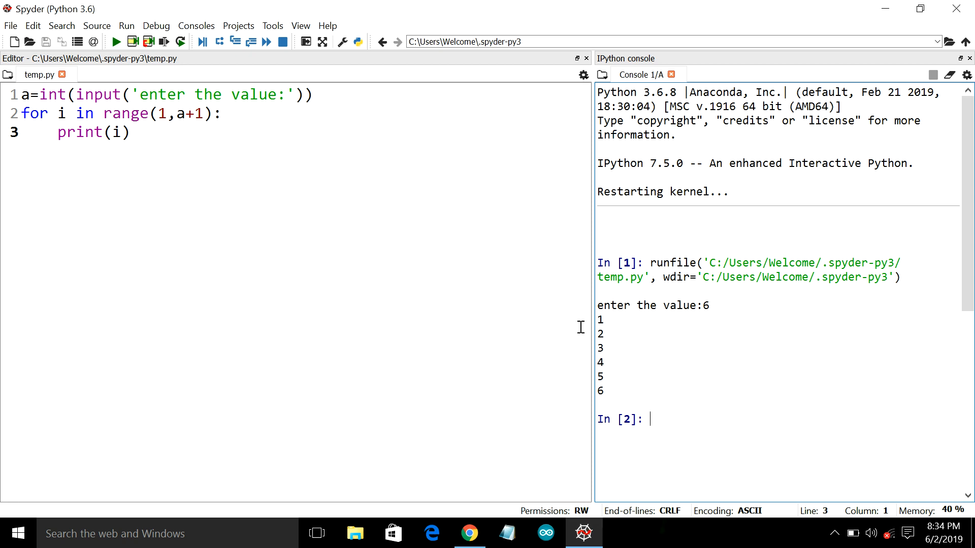
mouse_move(210, 160)
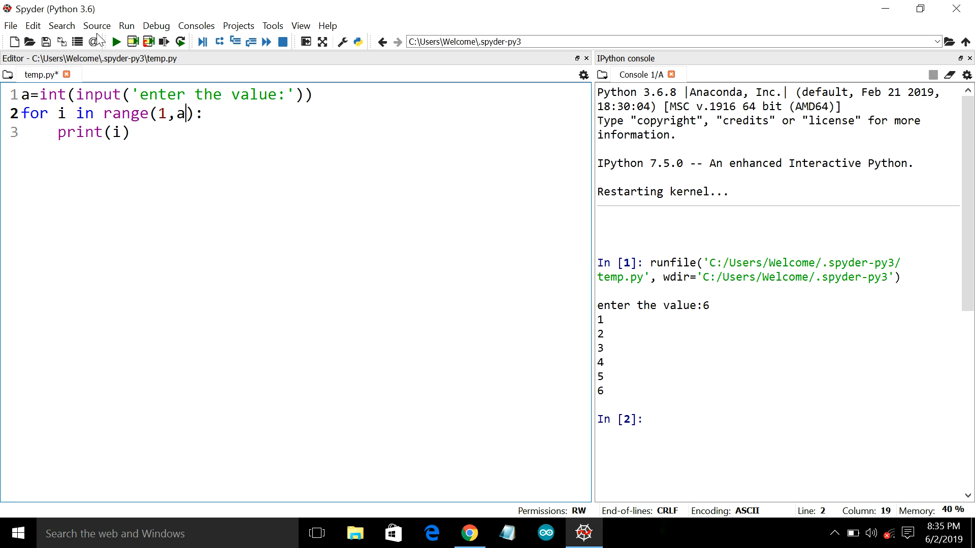
Run range(1,a) with input 6 to print only 1–5, then add +1 back
left_click(116, 42)
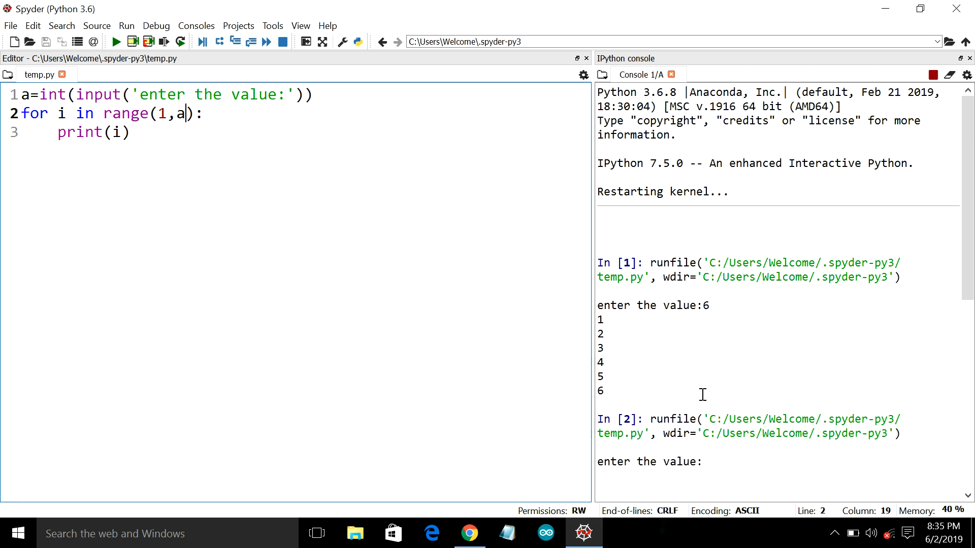
type("6")
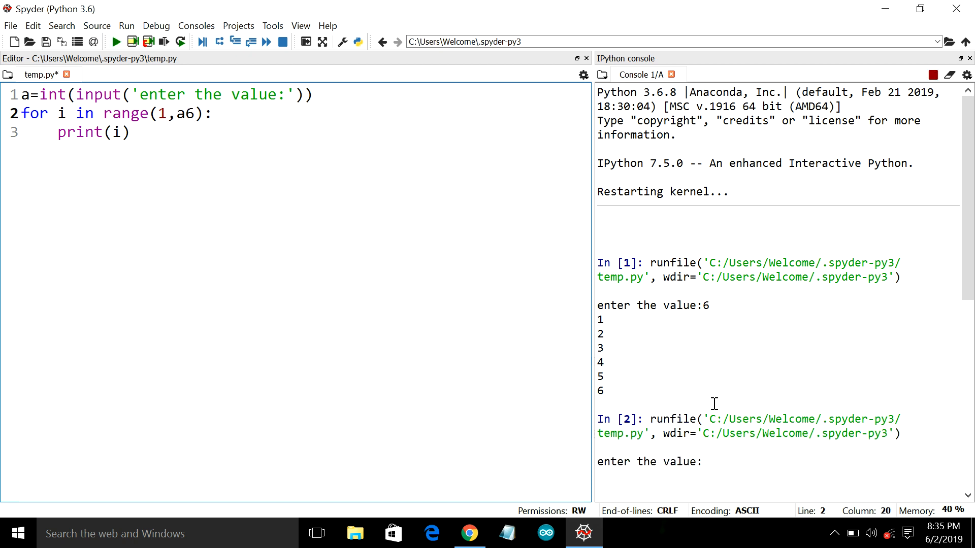
key("Backspace")
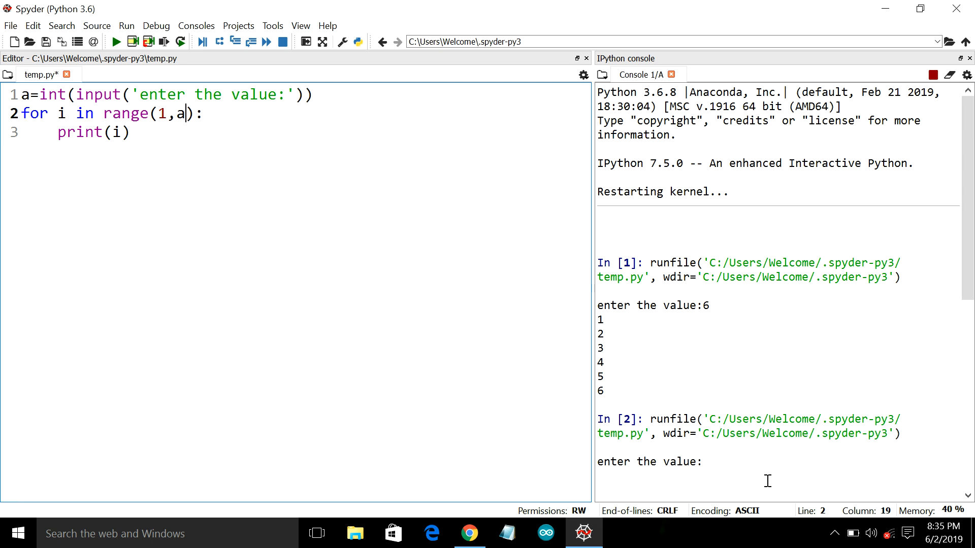
type("6")
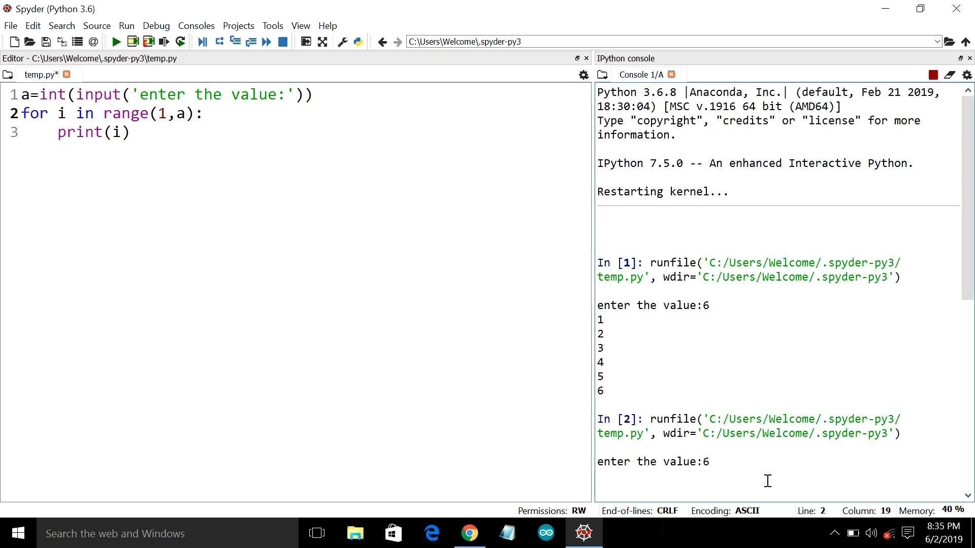
scroll("down", 3)
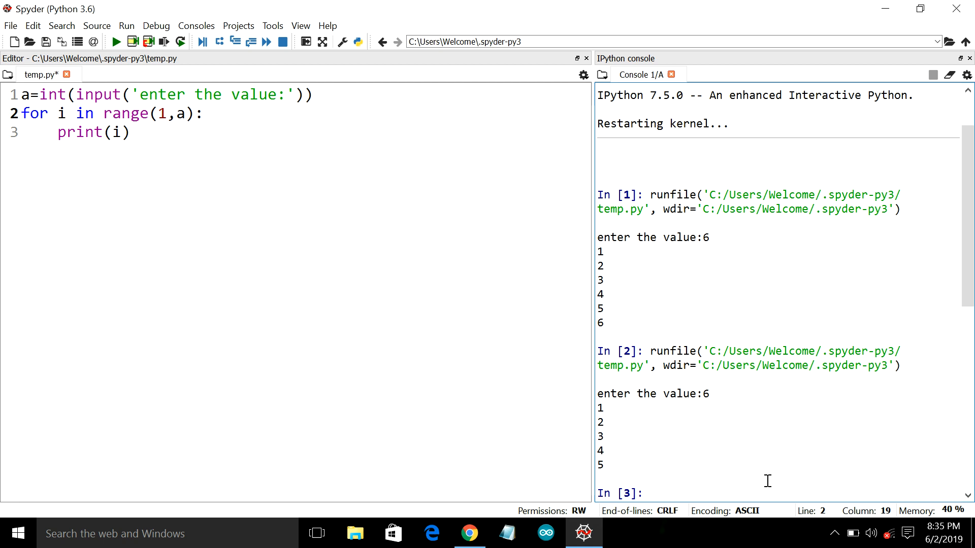
mouse_move(183, 147)
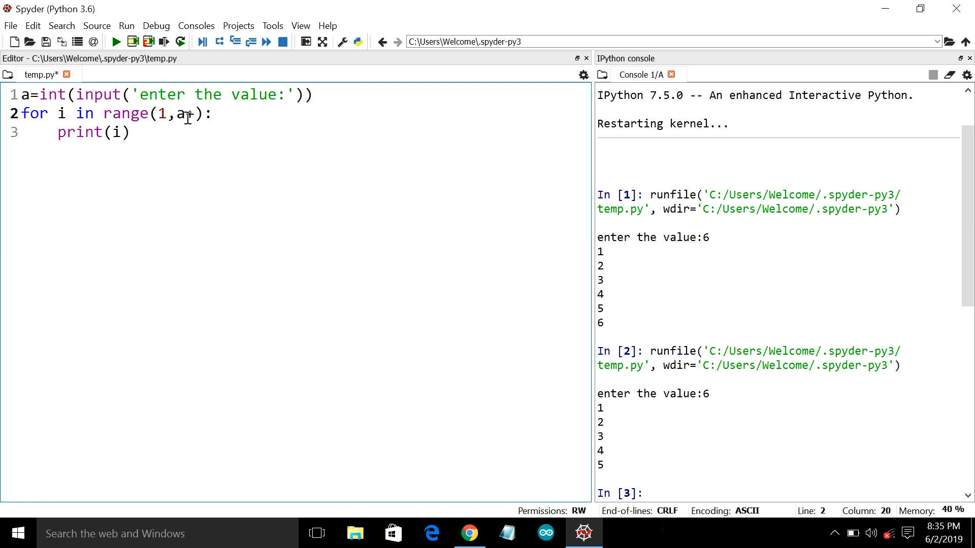
type("+1")
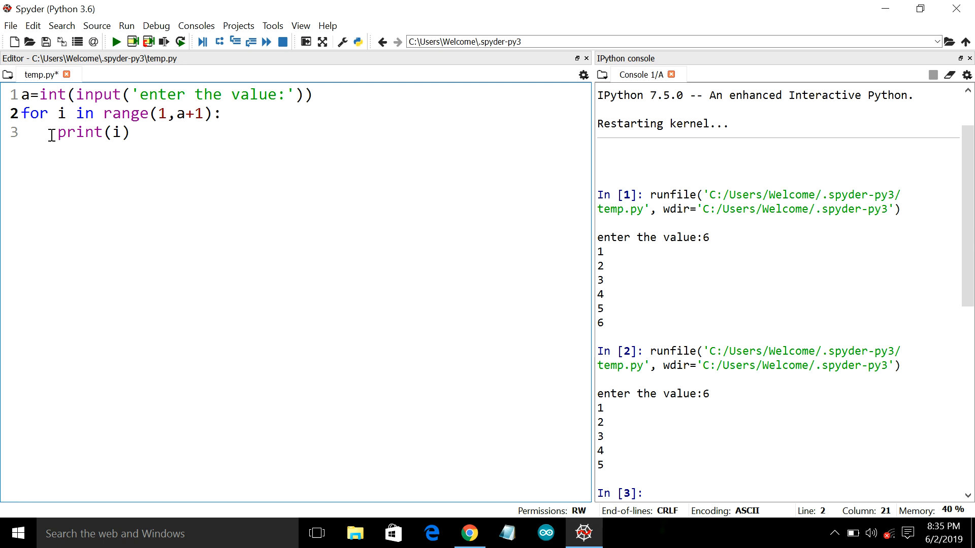
mouse_move(51, 119)
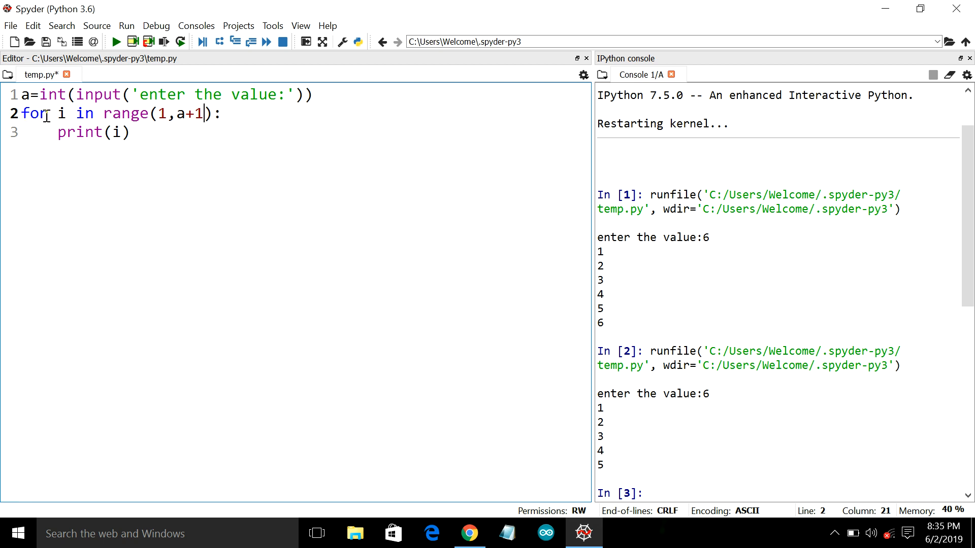
mouse_move(36, 133)
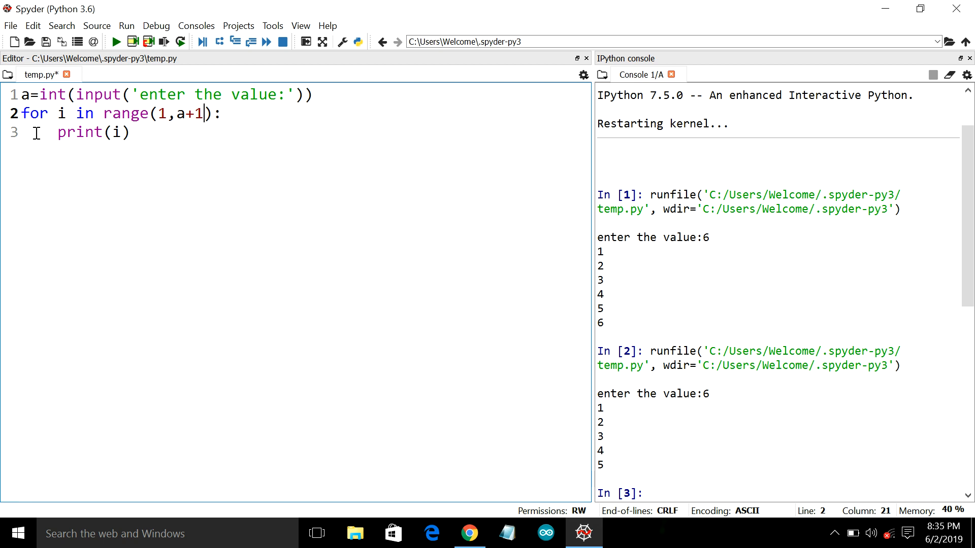
mouse_move(55, 133)
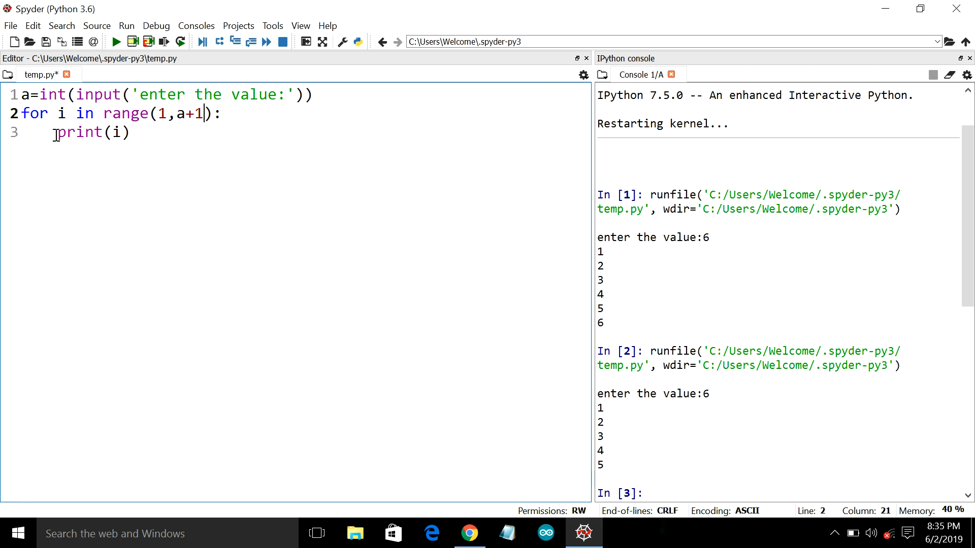
Unindent print(i) and run temp.py, triggering IndentationError: expected an indented block
left_click(55, 132)
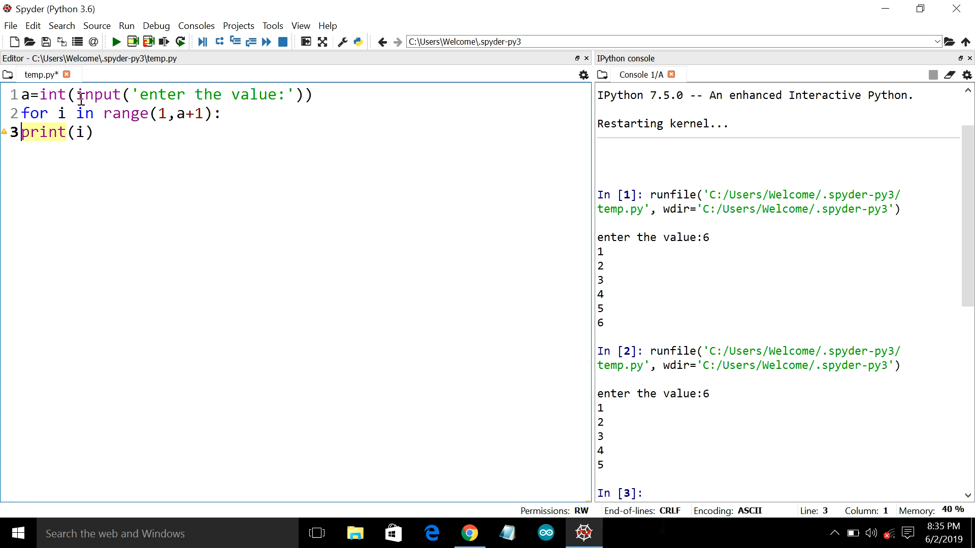
mouse_move(116, 41)
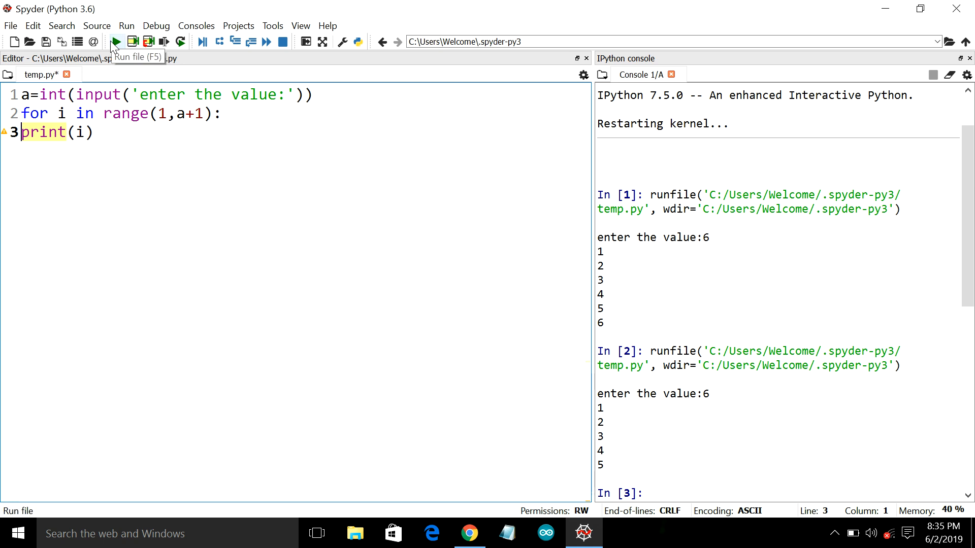
left_click(114, 41)
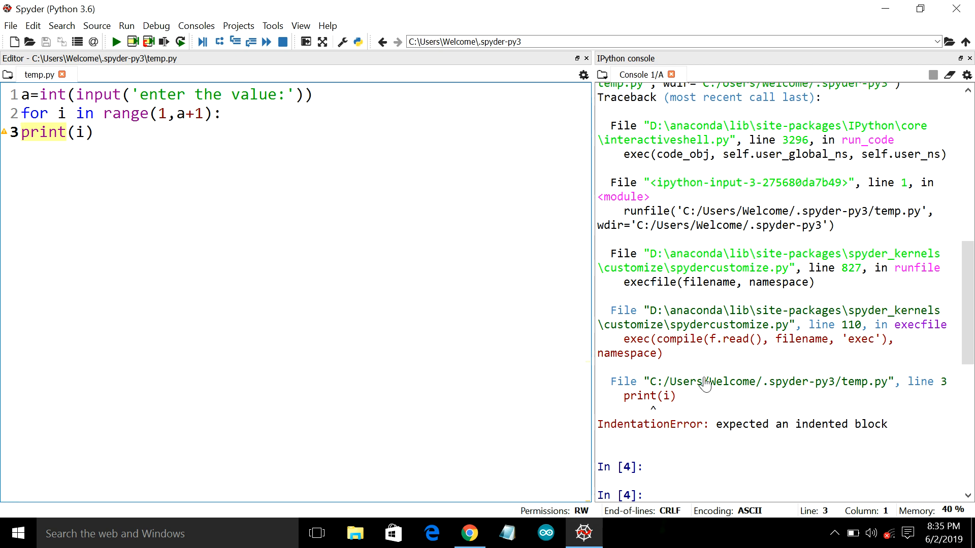
mouse_move(621, 423)
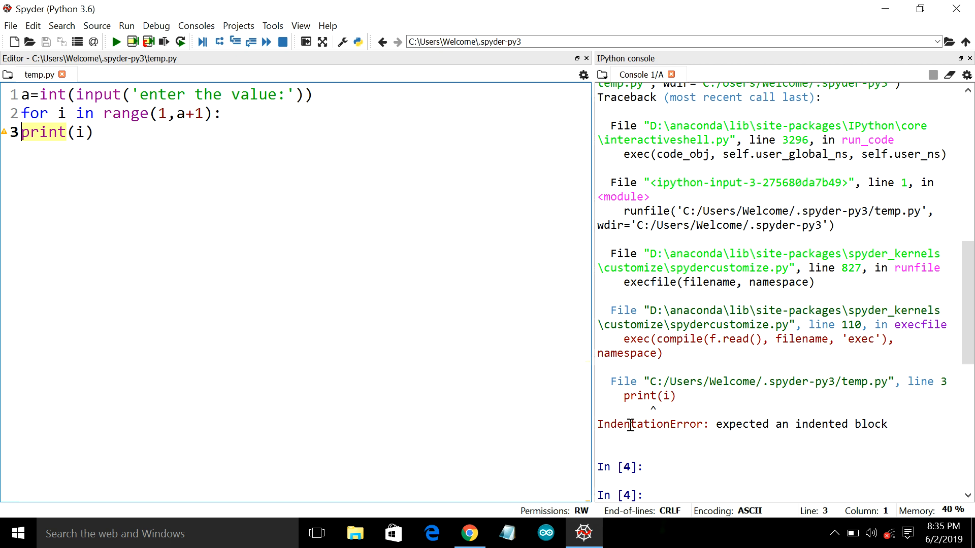
mouse_move(673, 409)
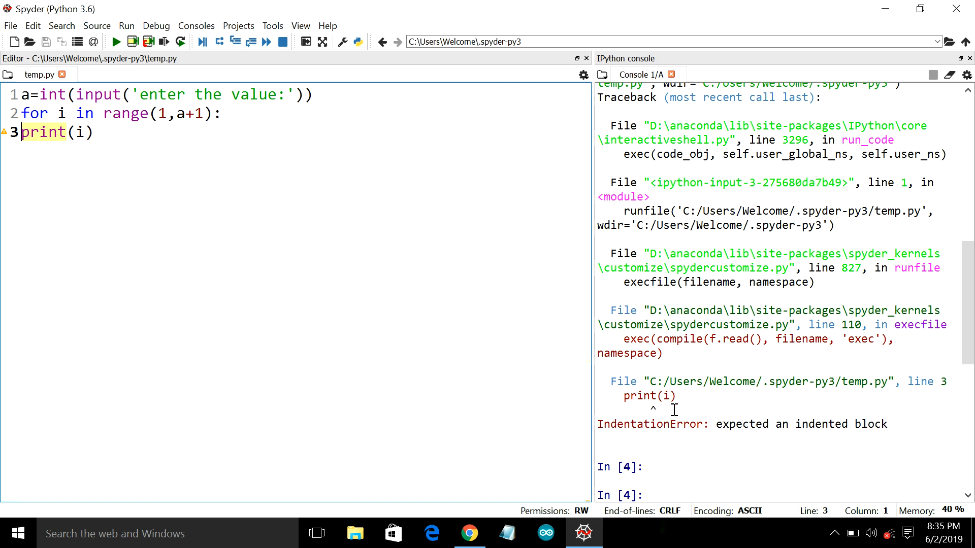
mouse_move(552, 328)
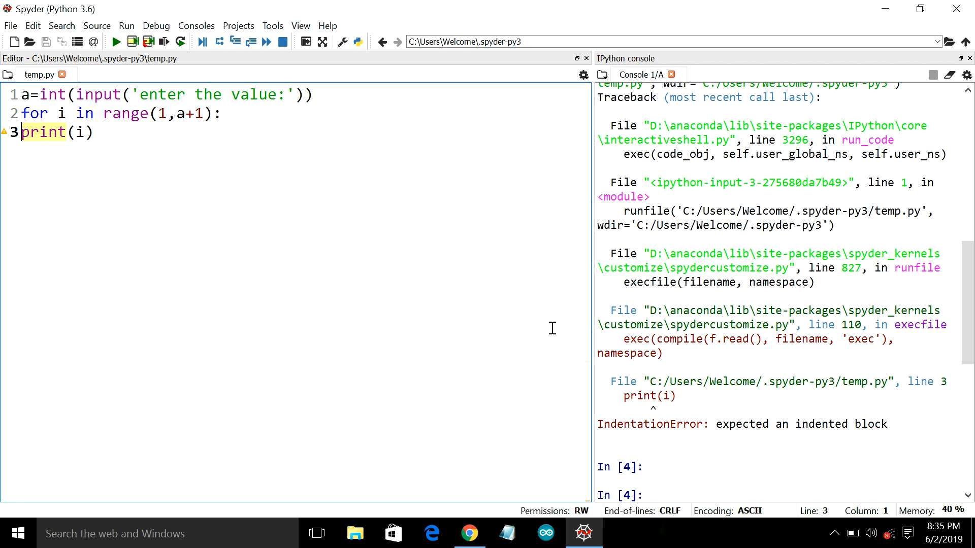
mouse_move(161, 182)
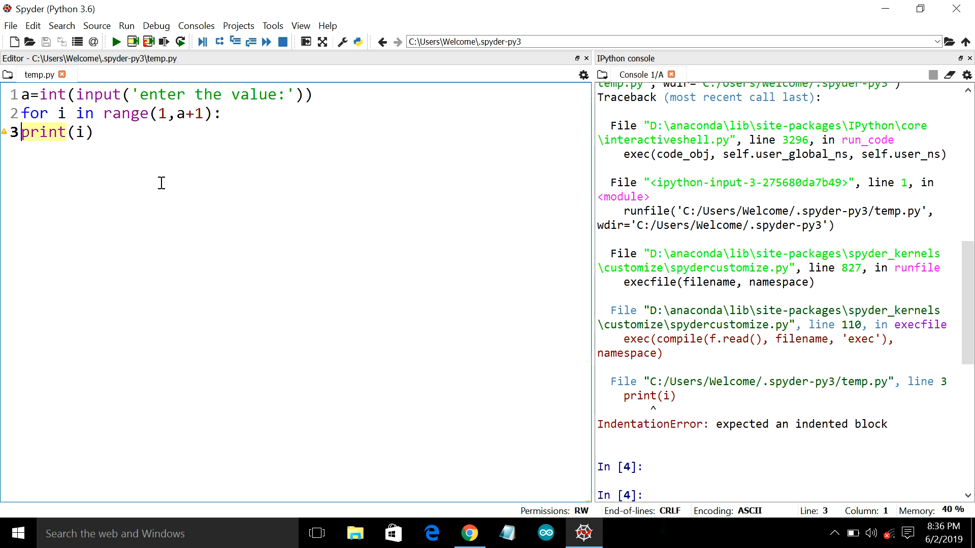
mouse_move(12, 132)
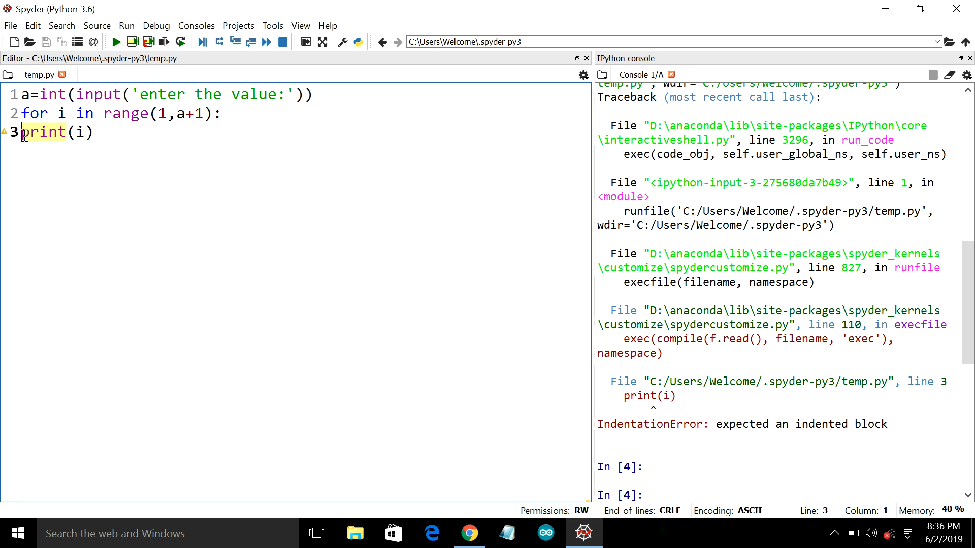
Re-indent print(i) with Tab and rerun temp.py, reaching the 'enter the value:' prompt
key("Tab")
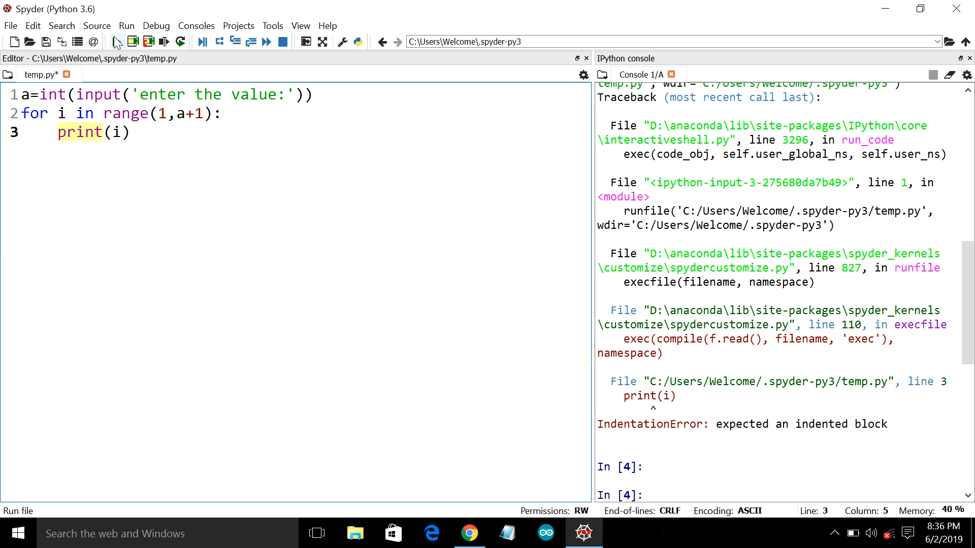
left_click(116, 42)
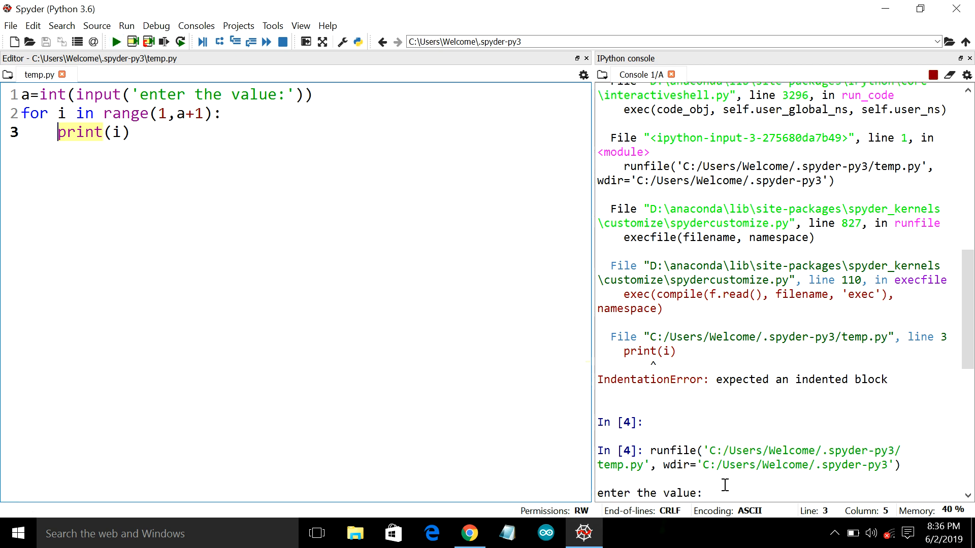
mouse_move(561, 401)
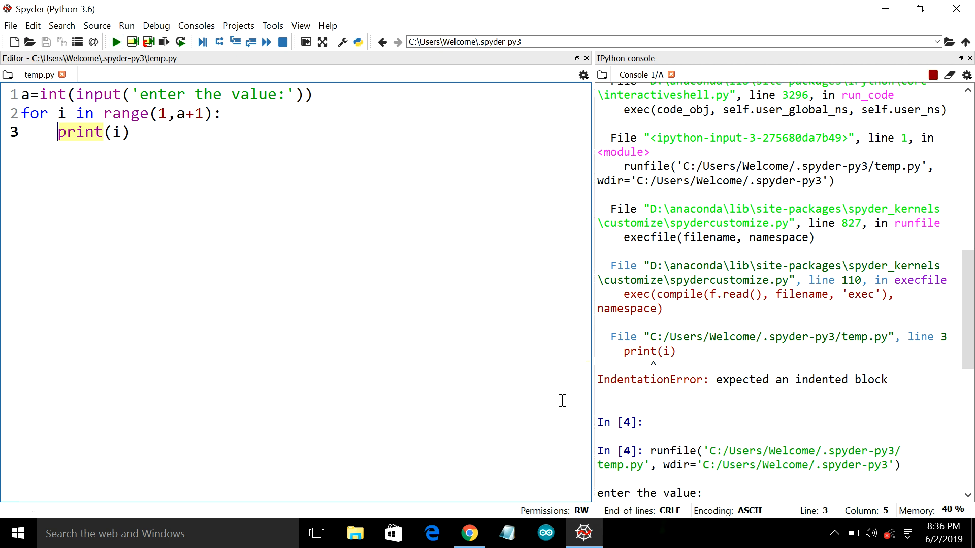